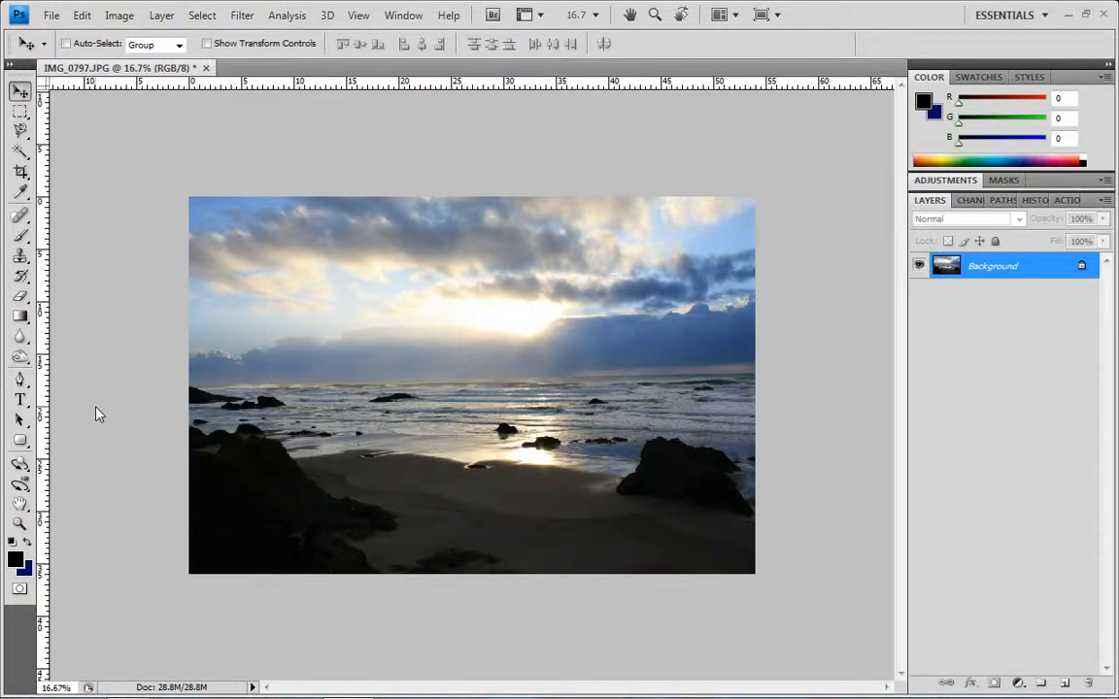
mouse_move(116, 441)
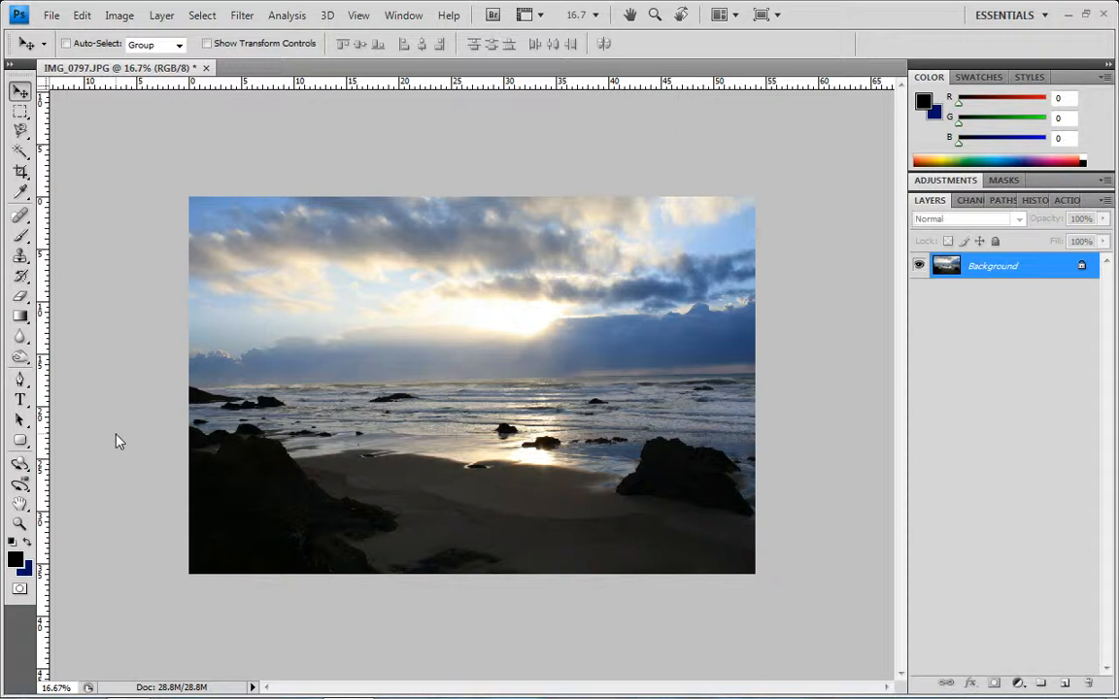
mouse_move(213, 457)
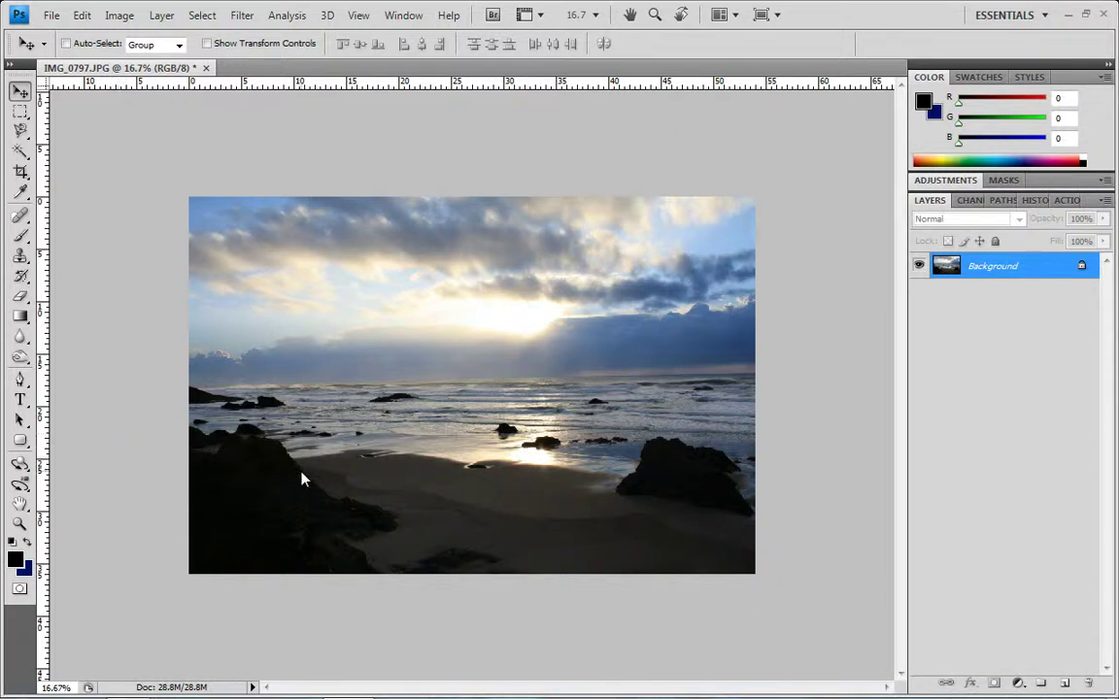
mouse_move(233, 482)
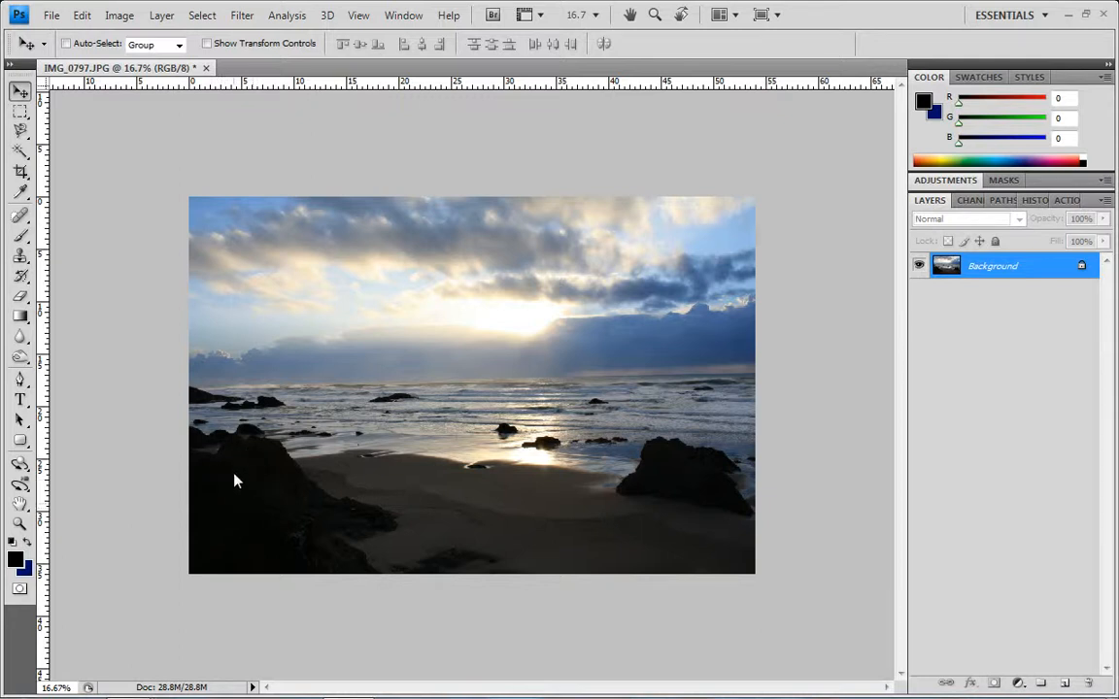
mouse_move(270, 512)
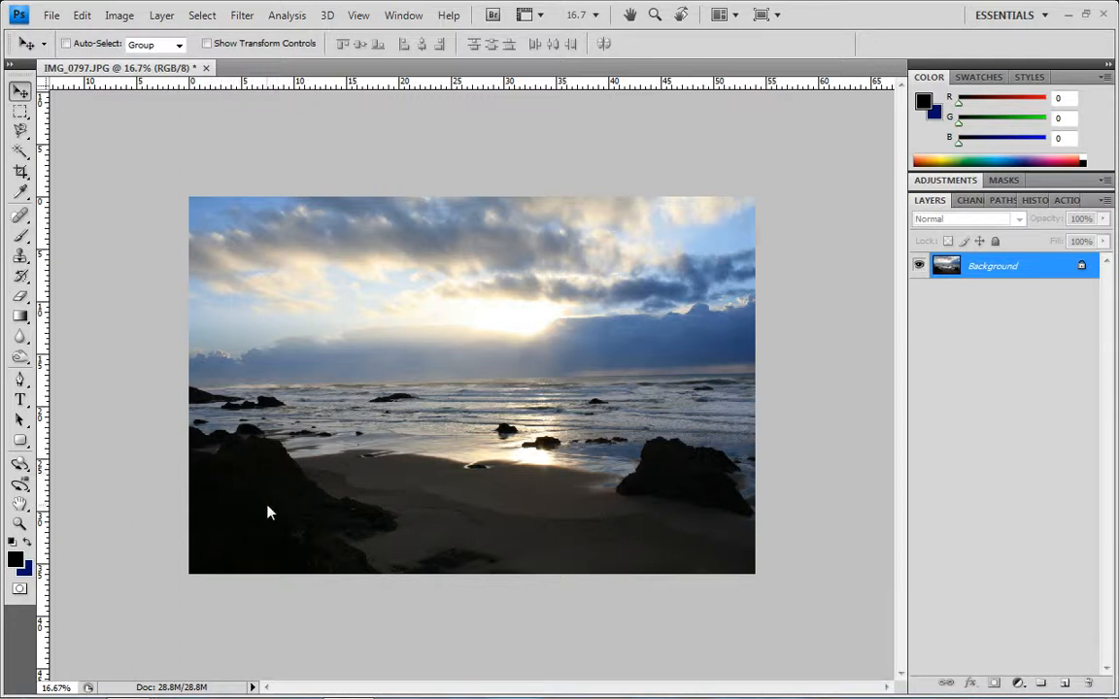
mouse_move(528, 283)
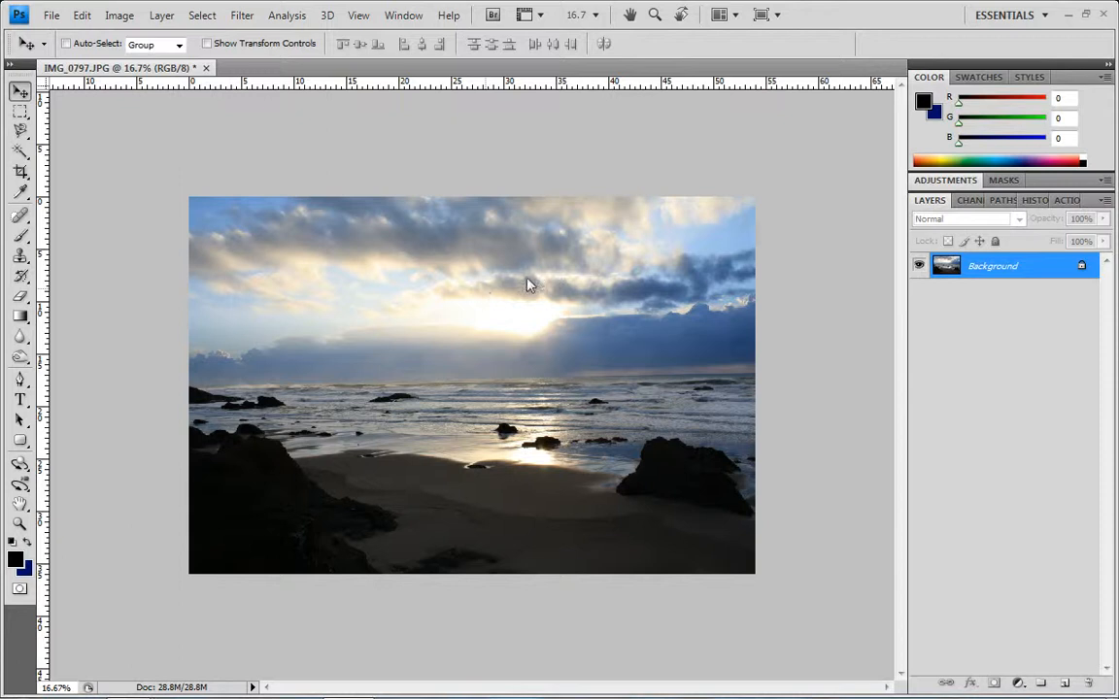
mouse_move(513, 324)
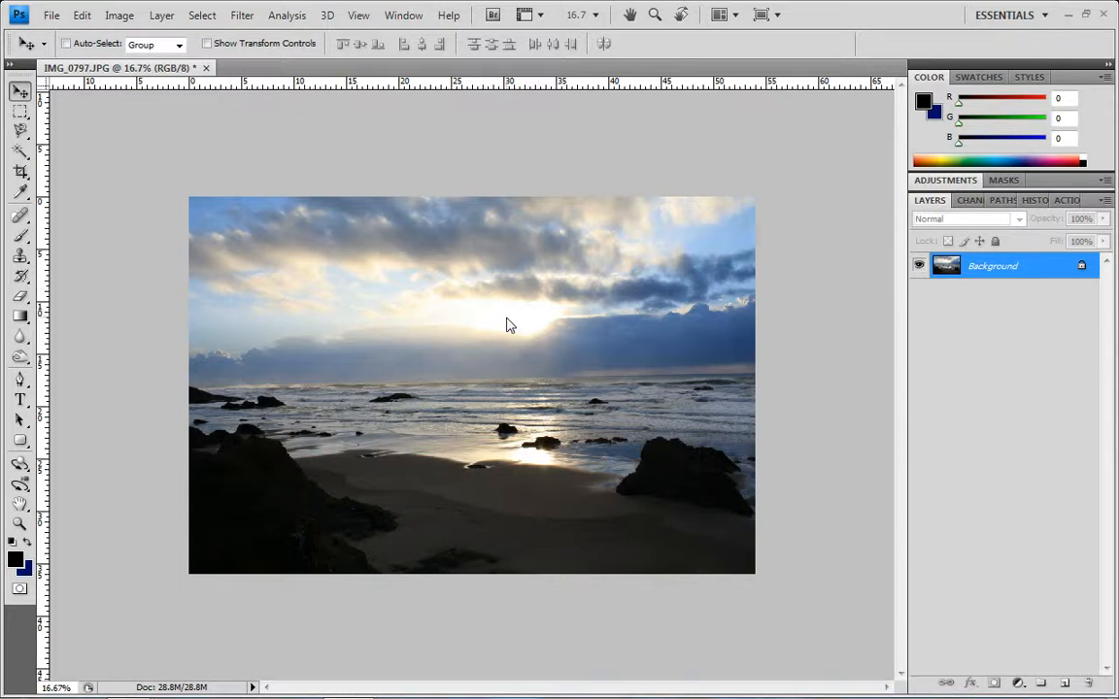
mouse_move(489, 307)
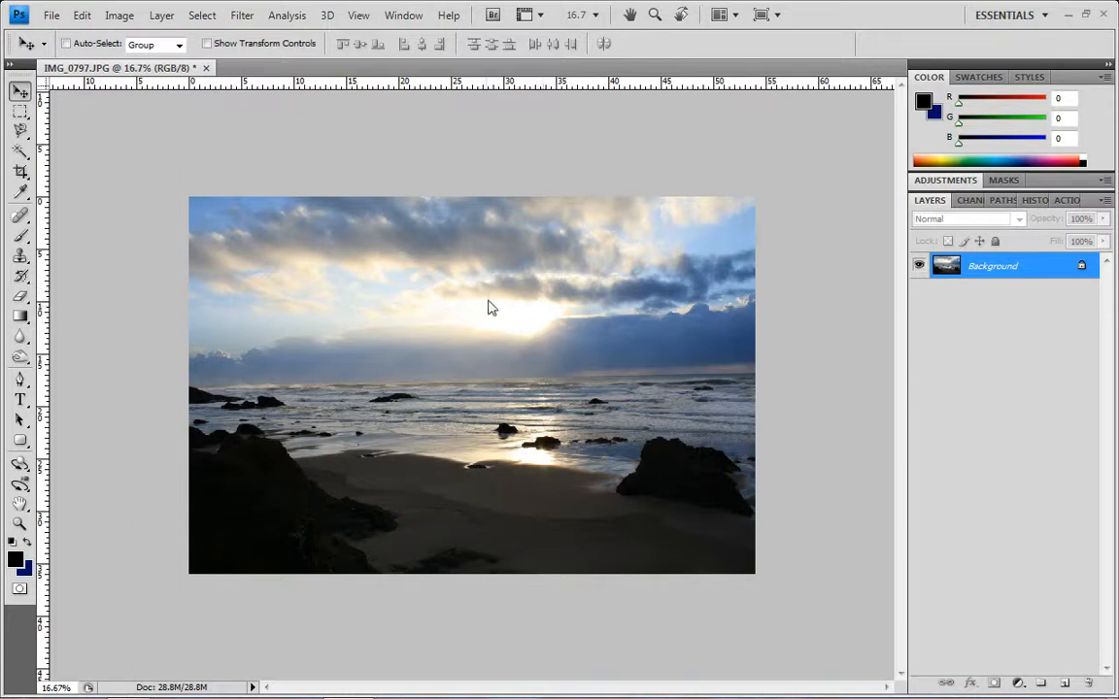
mouse_move(466, 315)
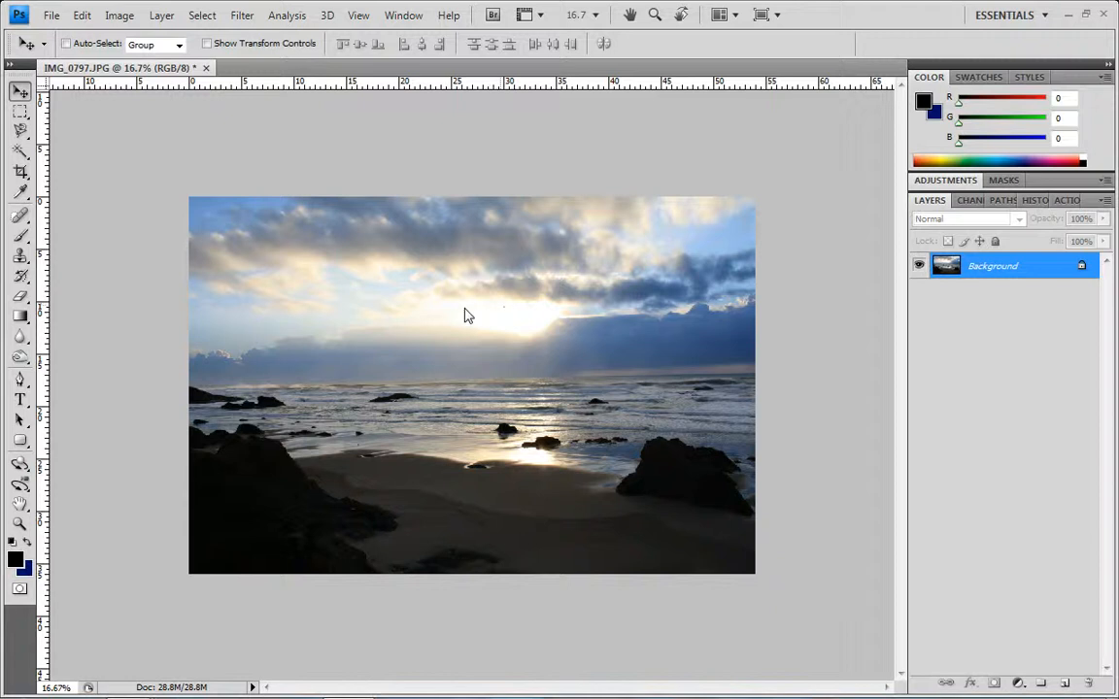
mouse_move(433, 307)
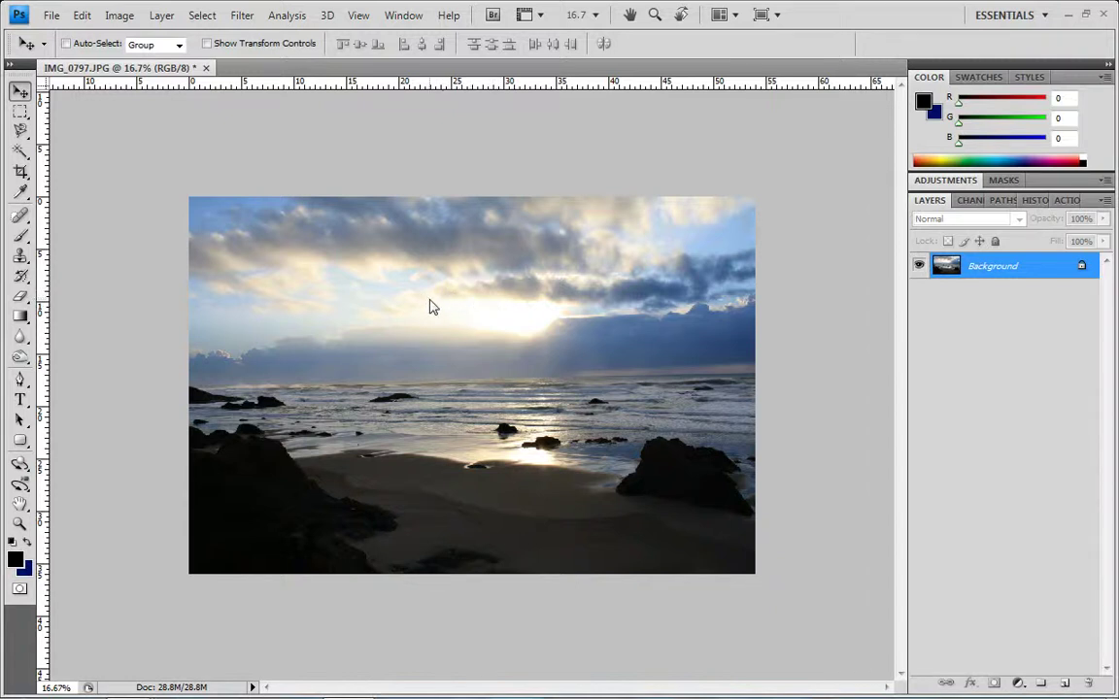
mouse_move(439, 319)
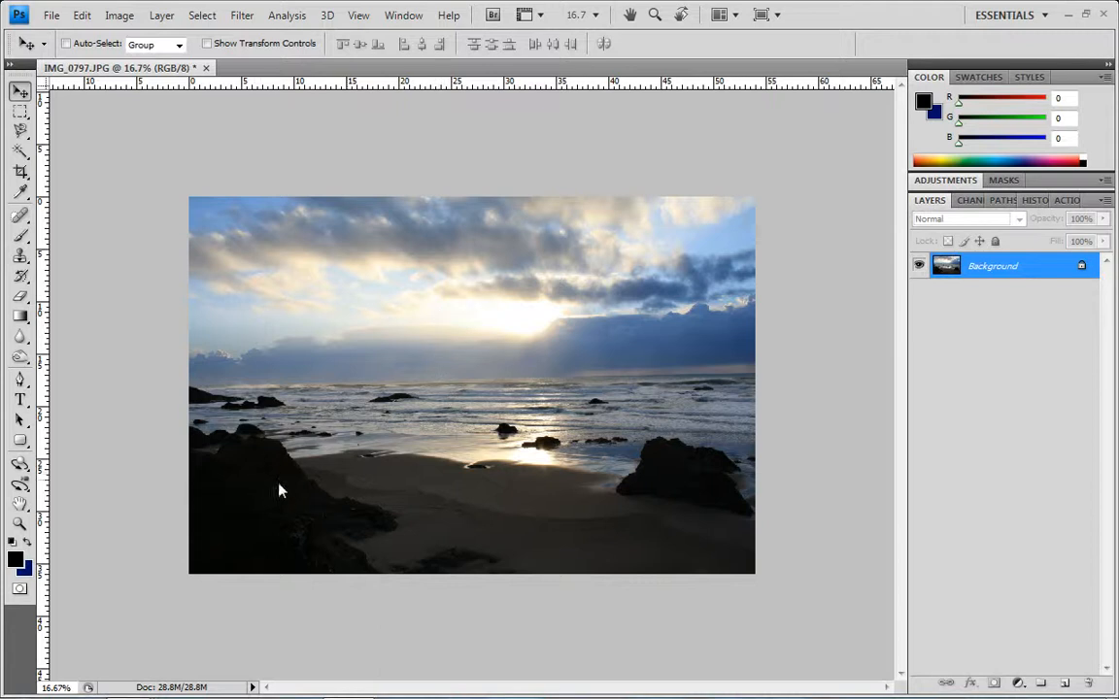
mouse_move(290, 528)
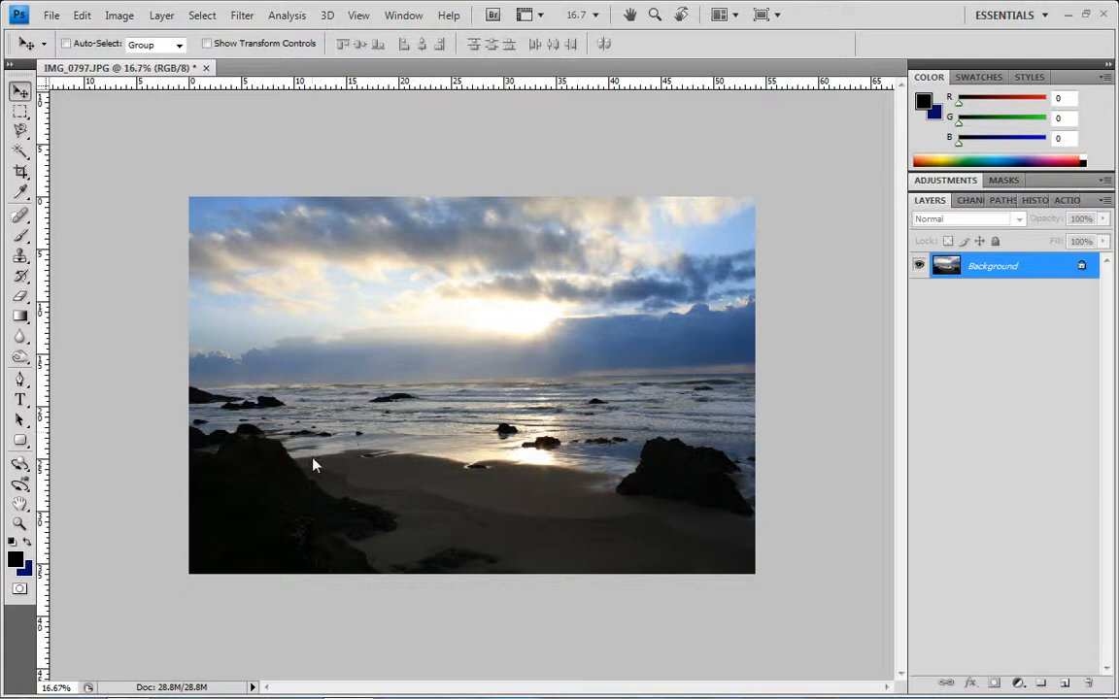
mouse_move(431, 337)
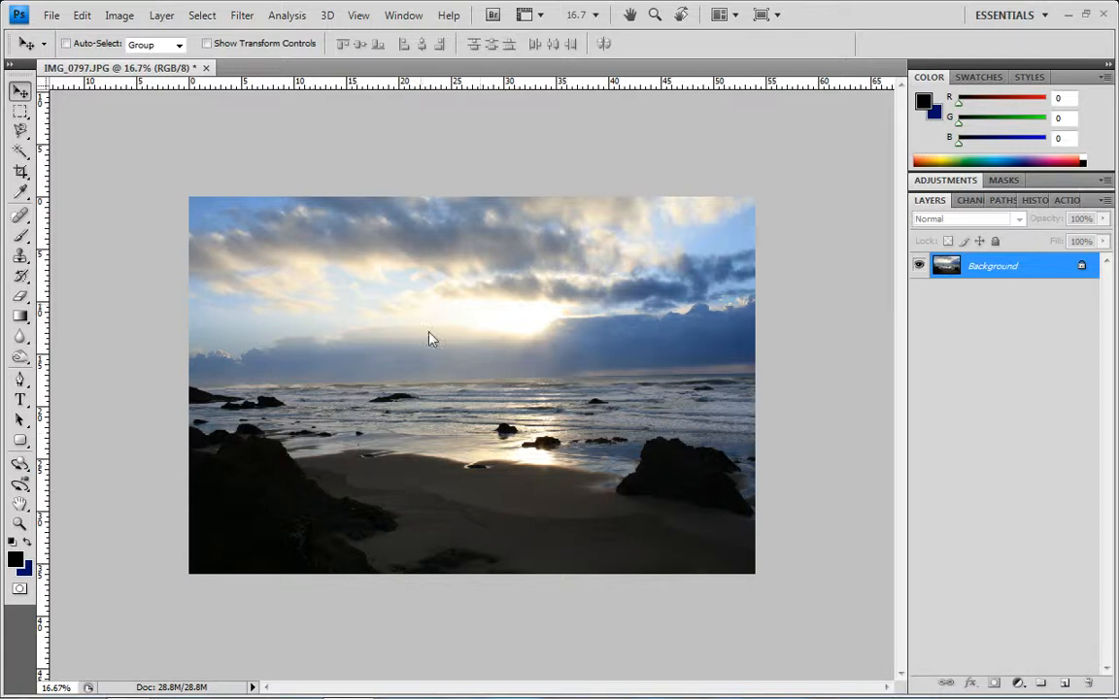
mouse_move(243, 412)
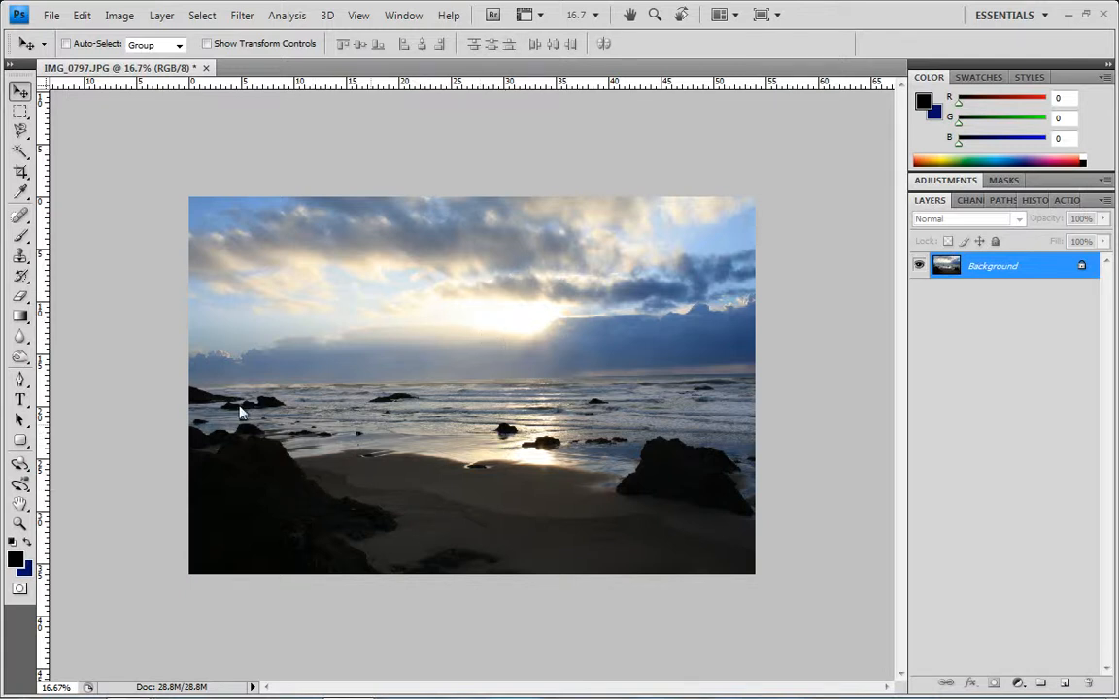
mouse_move(258, 471)
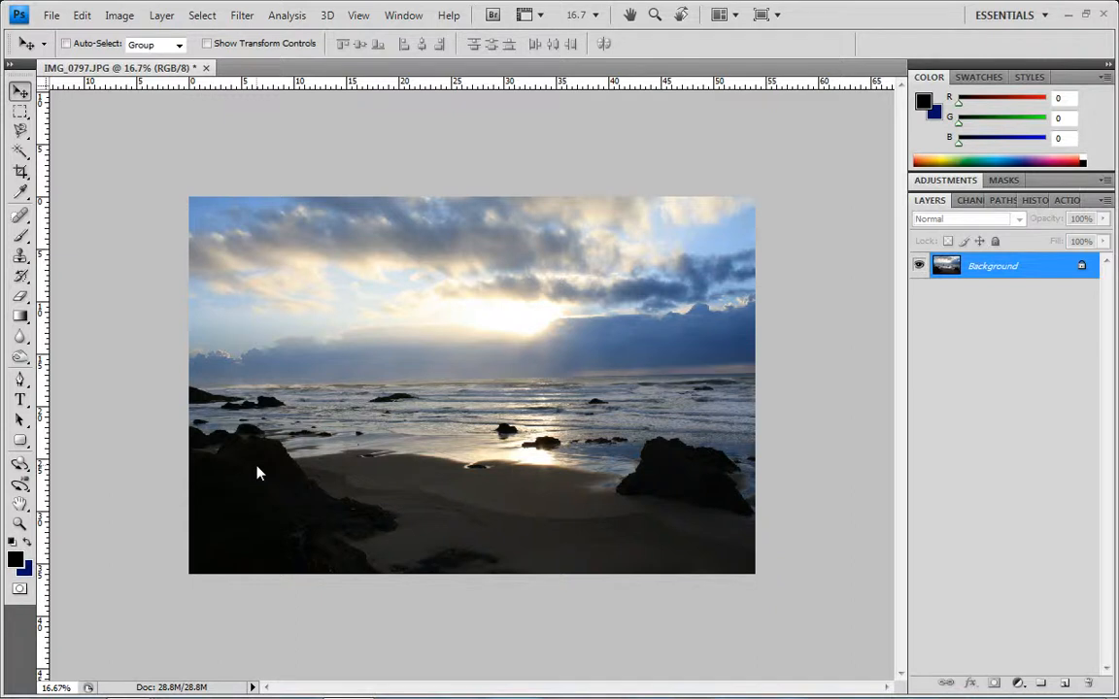
Show the Image menu commands for the unedited beach sunset photo
left_click(119, 15)
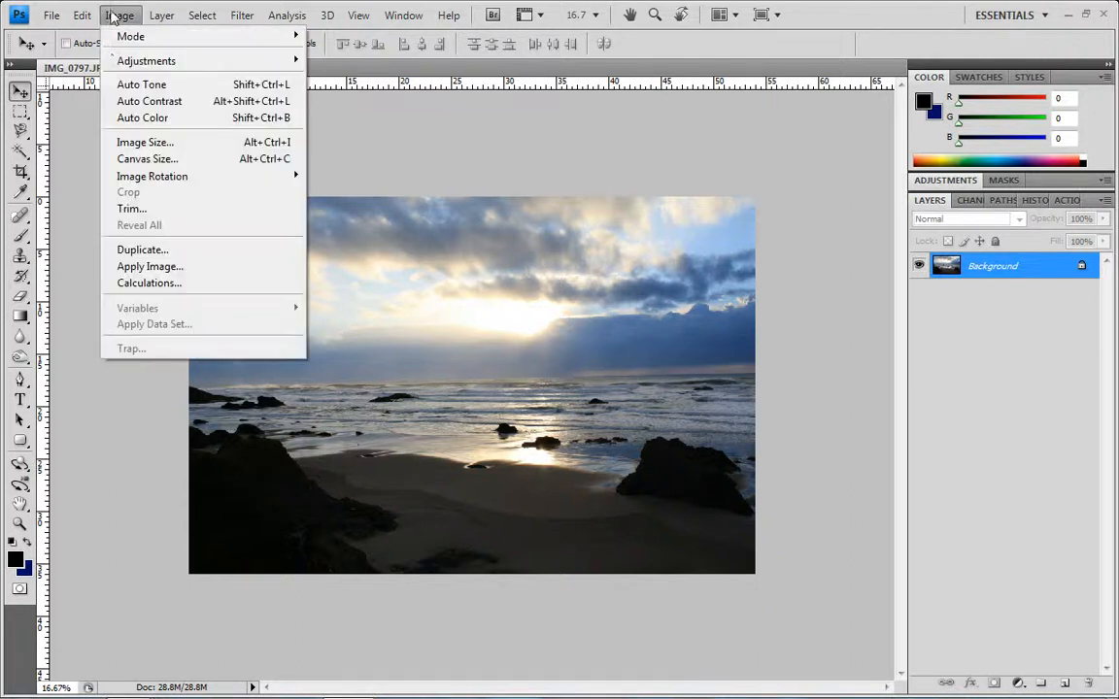
mouse_move(145, 60)
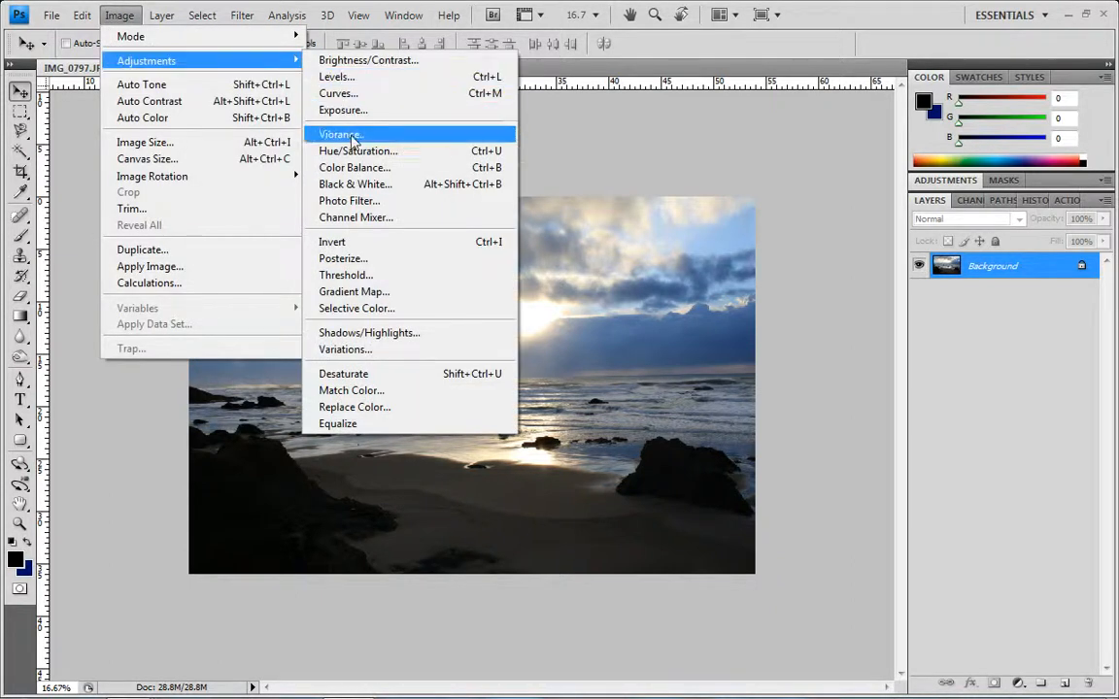
Apply Shadows/Highlights with shadows 50% and highlights 0% to lift the dark foreground rocks
left_click(369, 332)
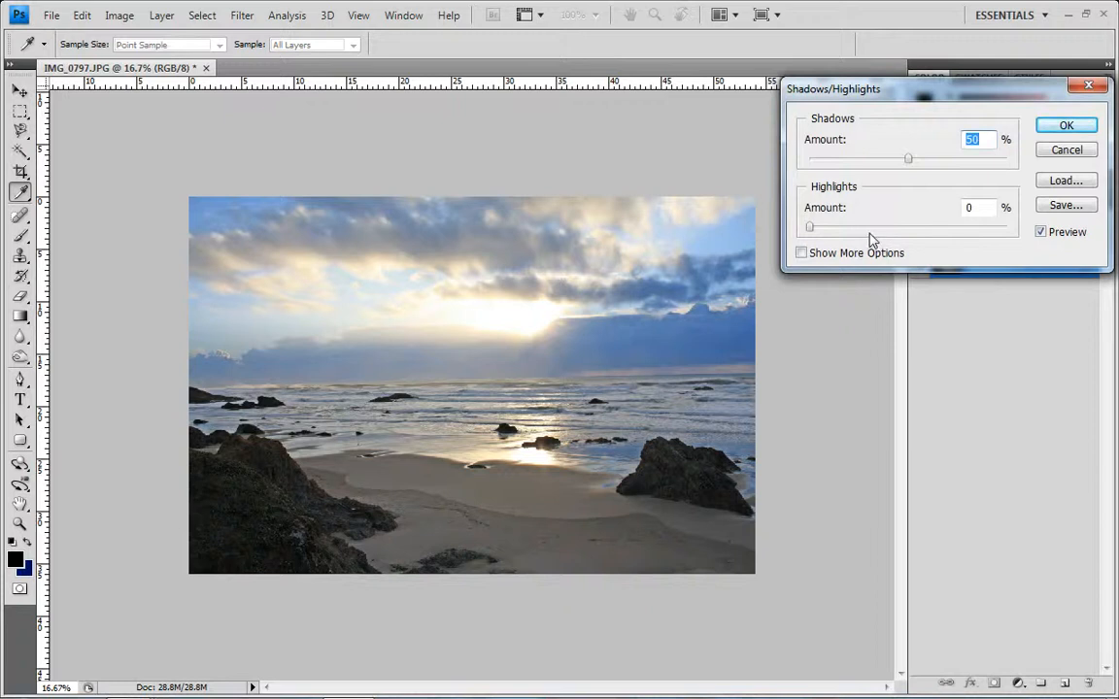
mouse_move(979, 128)
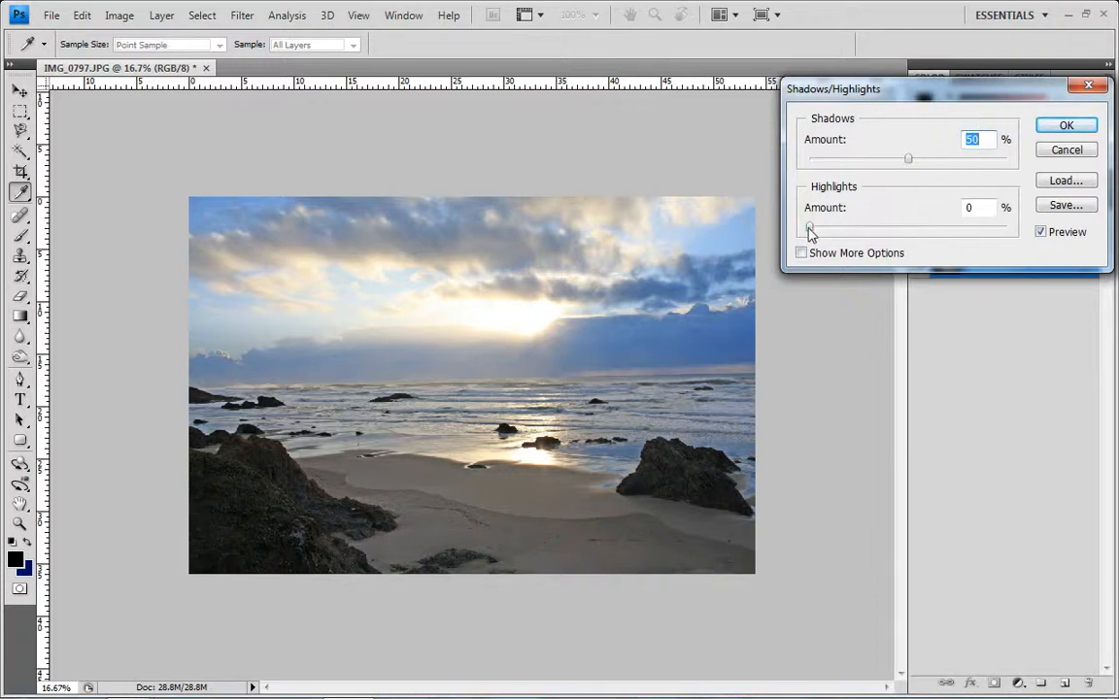
left_click_drag(808, 229, 873, 229)
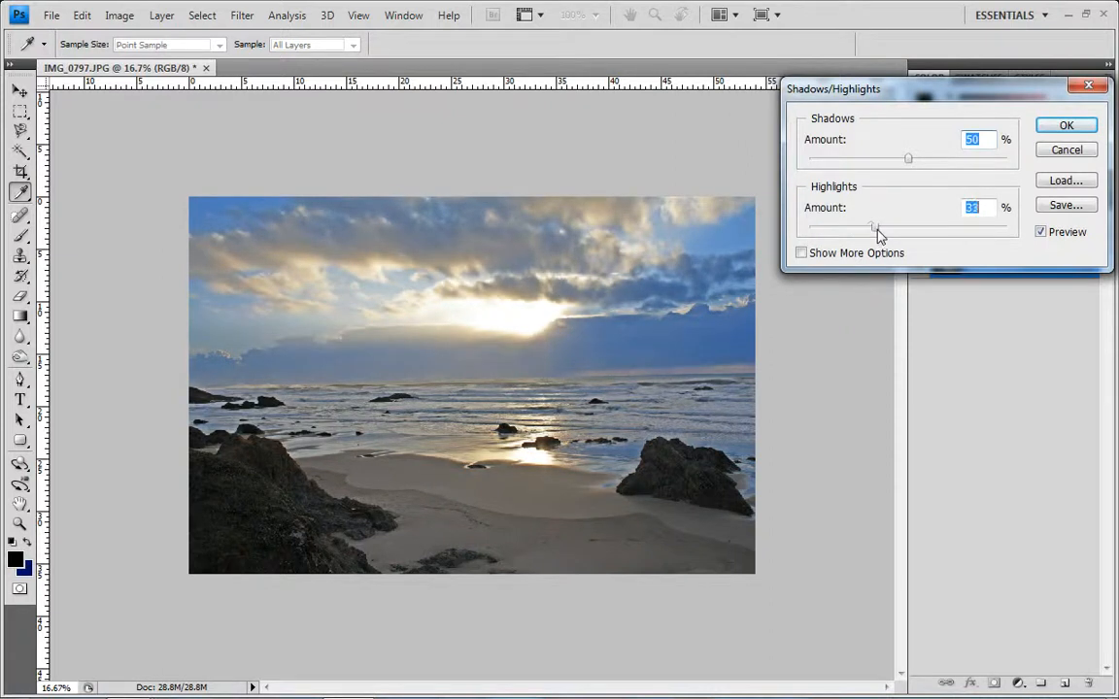
left_click_drag(874, 230, 865, 229)
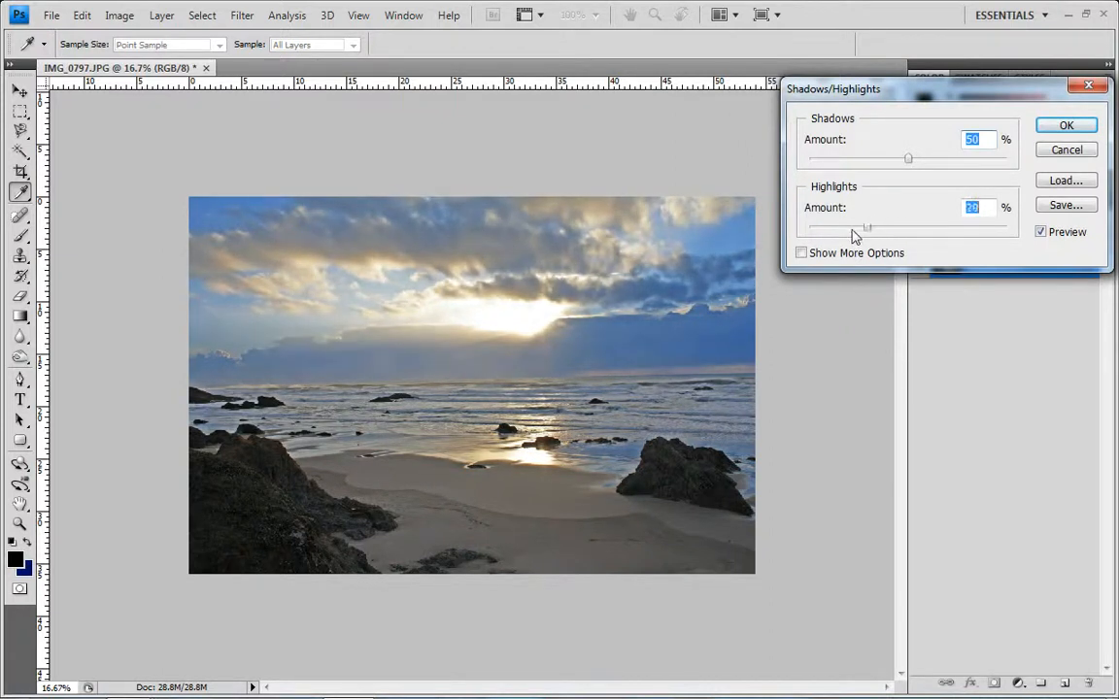
left_click_drag(866, 225, 810, 225)
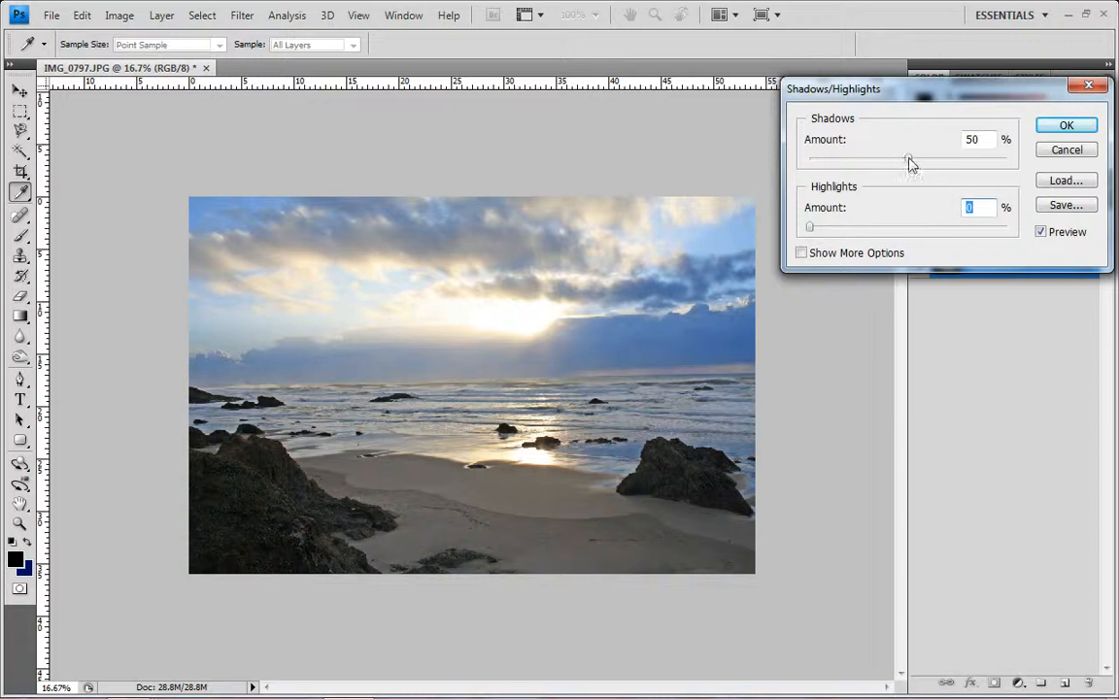
left_click_drag(911, 159, 839, 160)
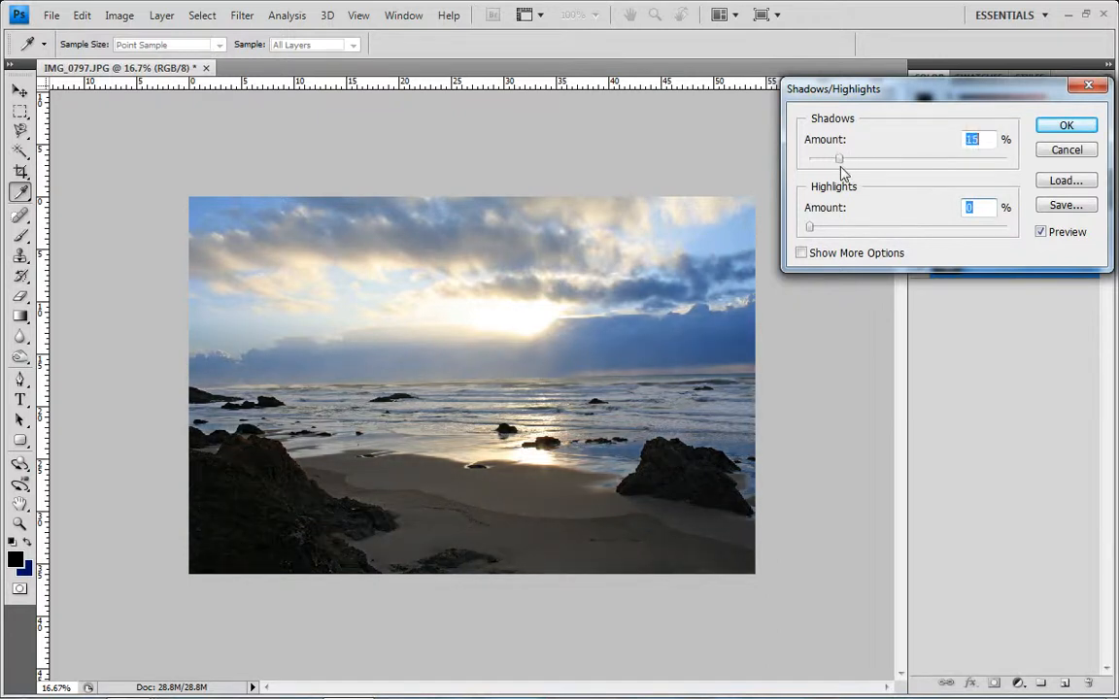
left_click_drag(839, 159, 880, 159)
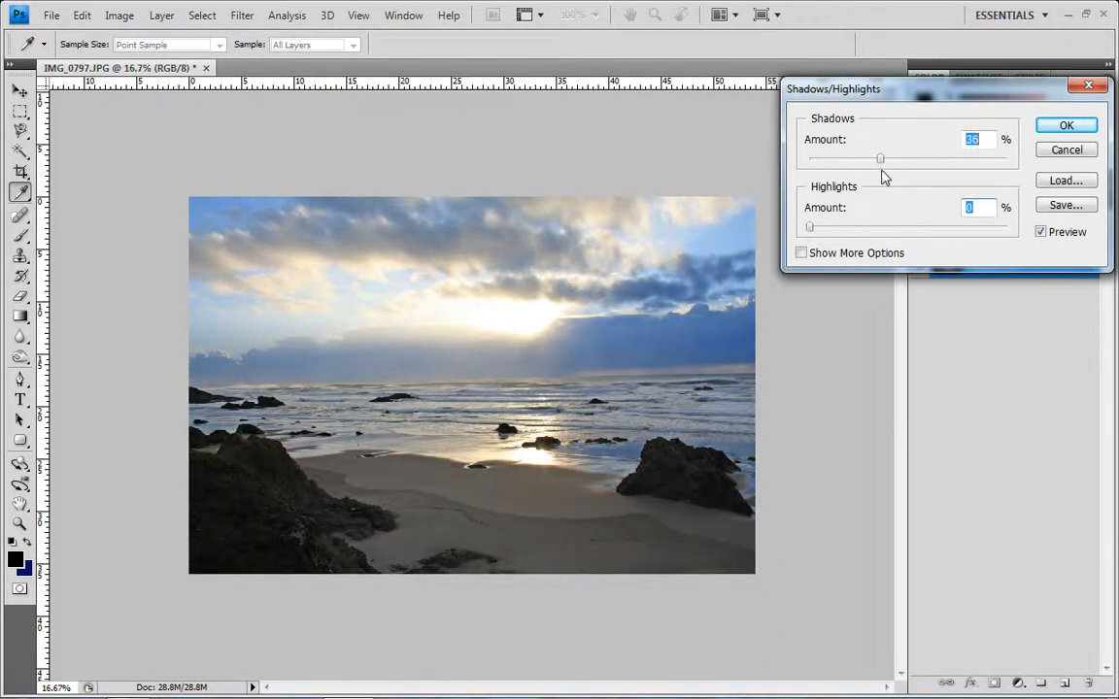
left_click_drag(880, 159, 903, 159)
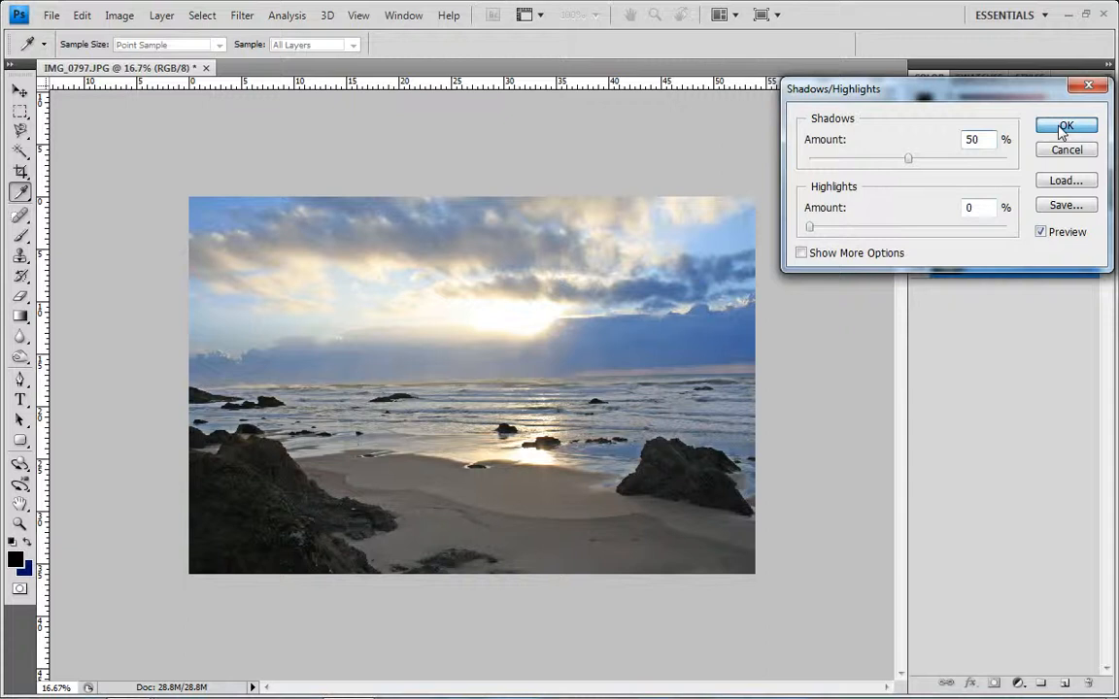
left_click(119, 16)
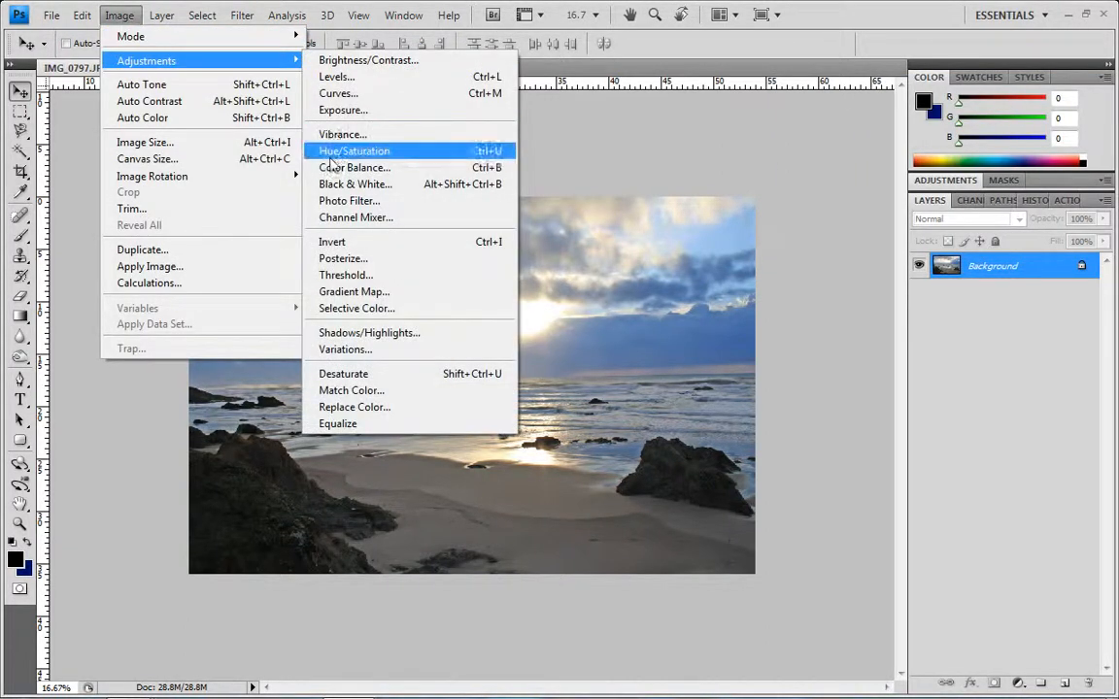
Bring up the Hue/Saturation dialog with hue, saturation and lightness at zero
left_click(354, 152)
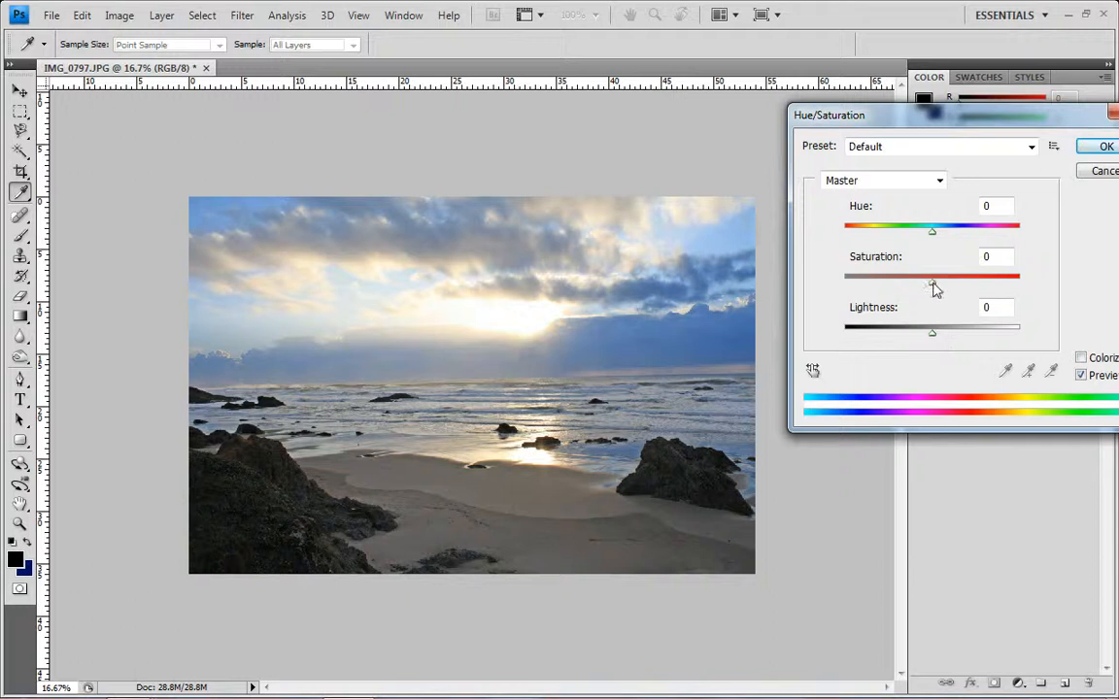